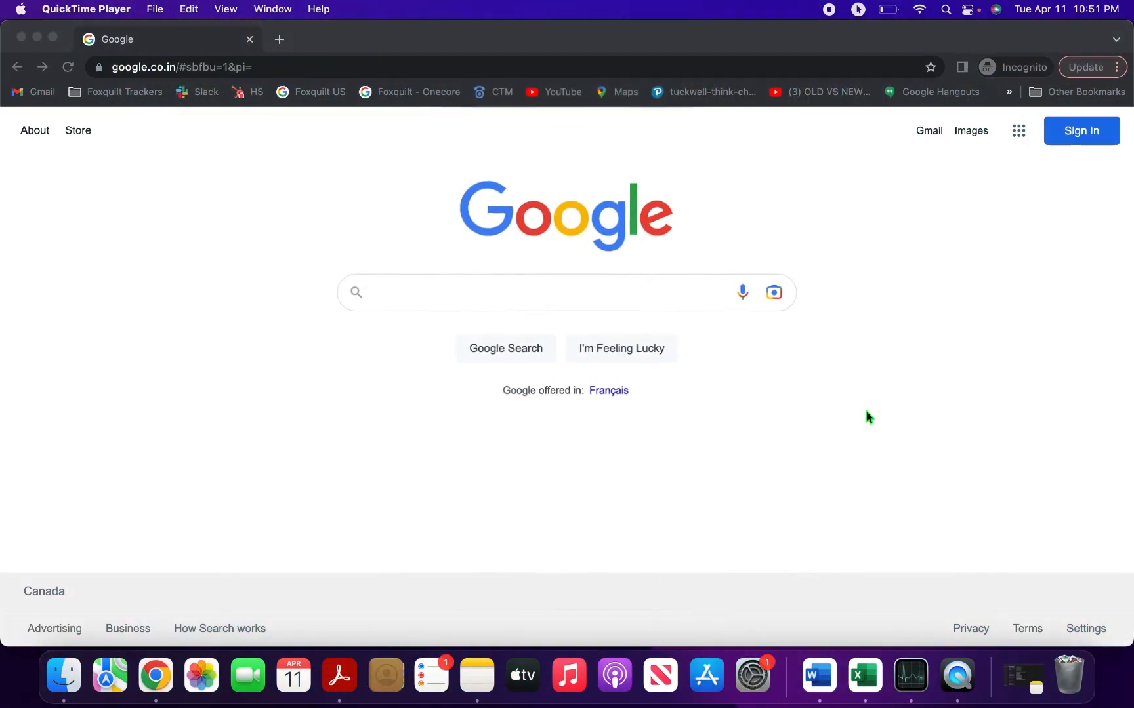
Step: Search Google for "chatgpt" and show the results
click(794, 457)
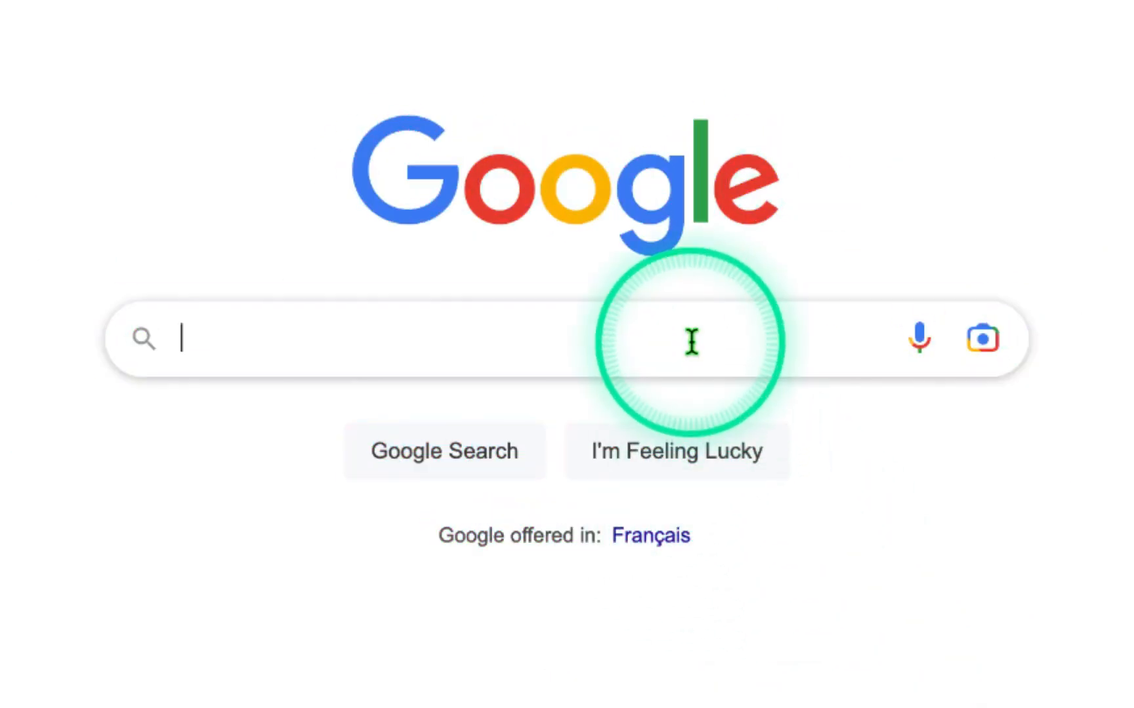
text(chatgpt)
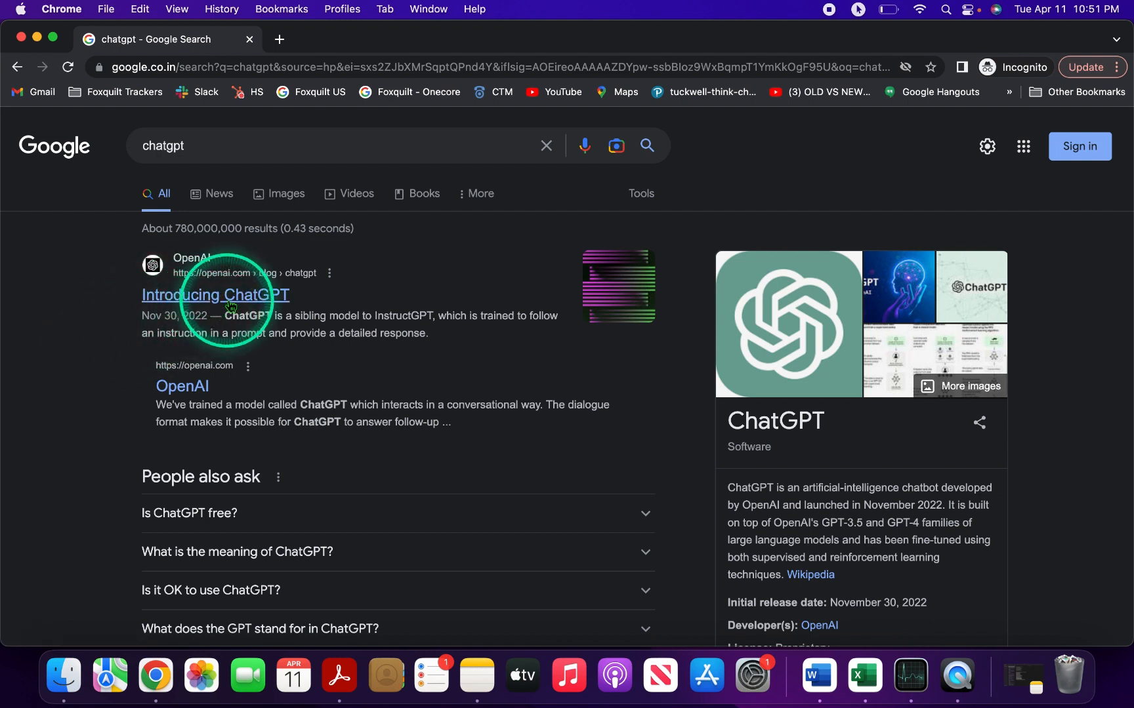
Step: Open OpenAI's "Introducing ChatGPT" result and scroll down to the Try ChatGPT link
click(214, 295)
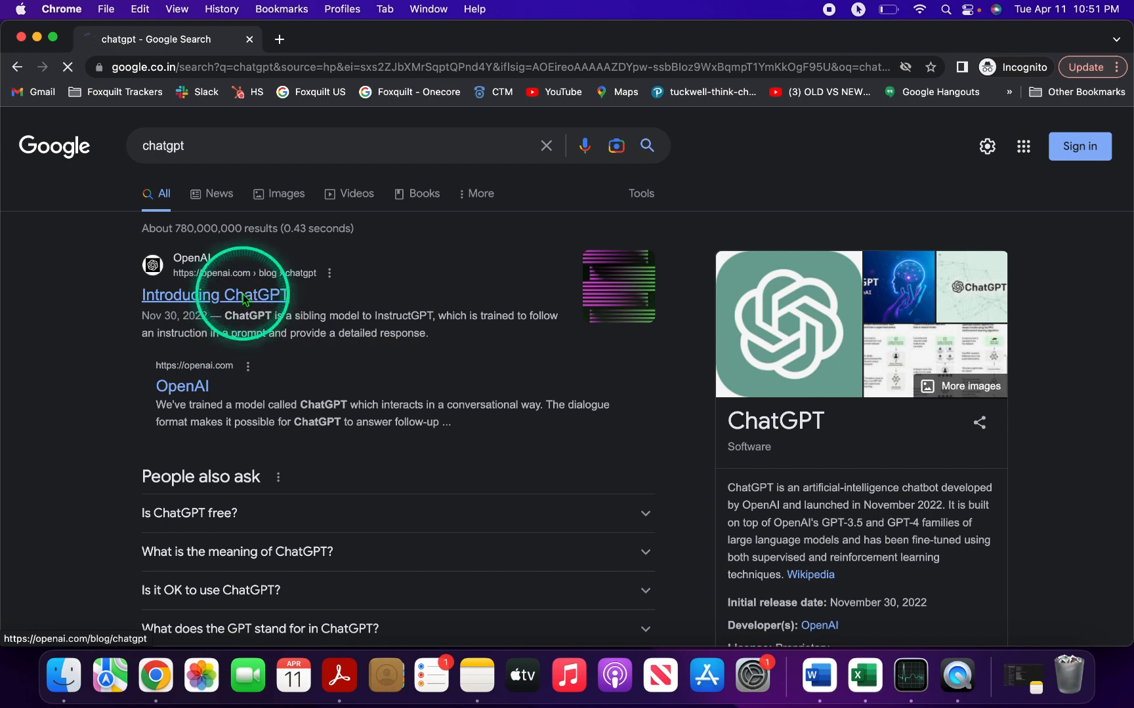
click(213, 296)
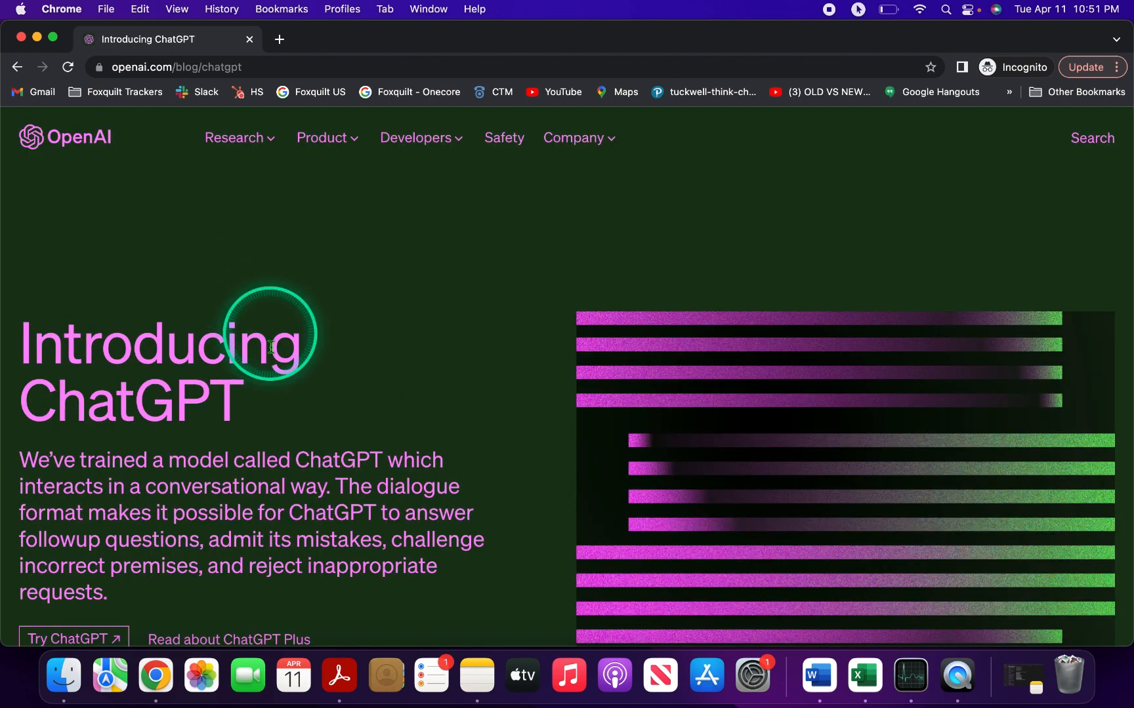
scroll(down, 3)
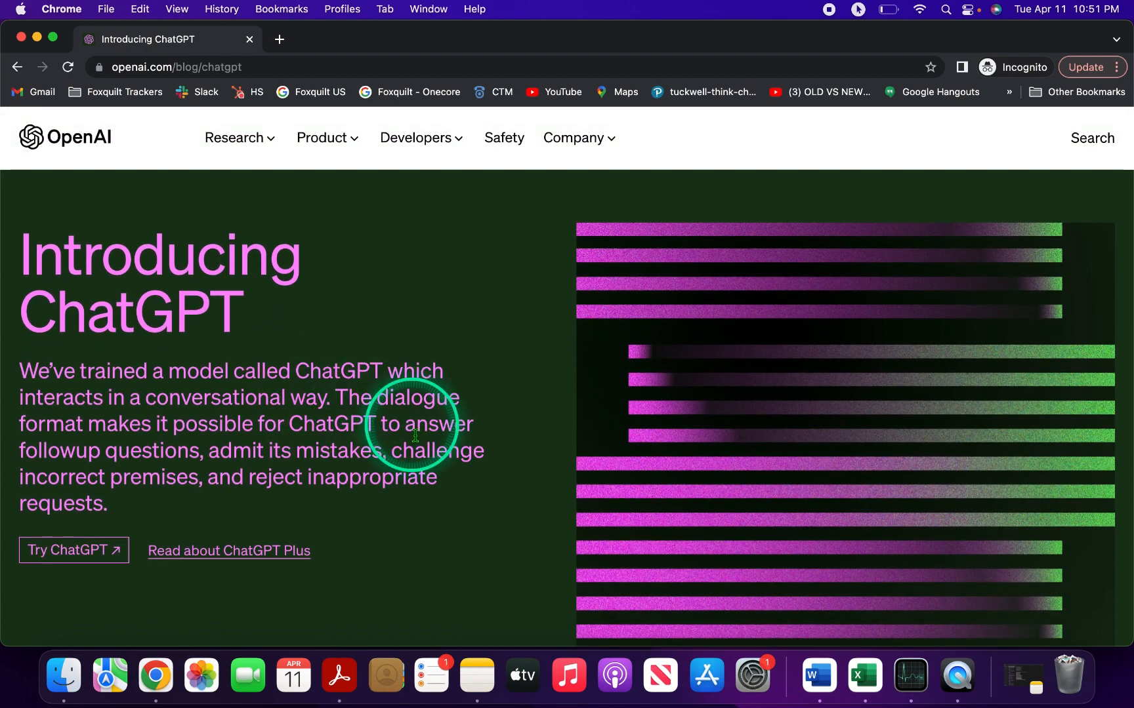
scroll(down, 3)
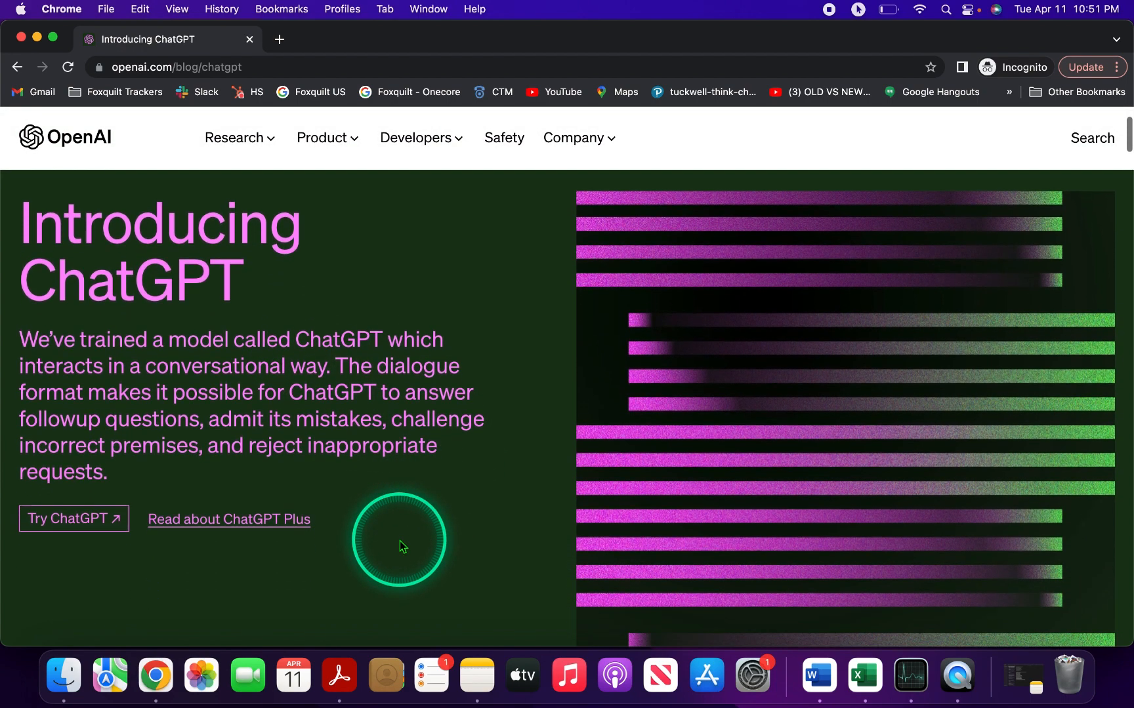
scroll(down, 3)
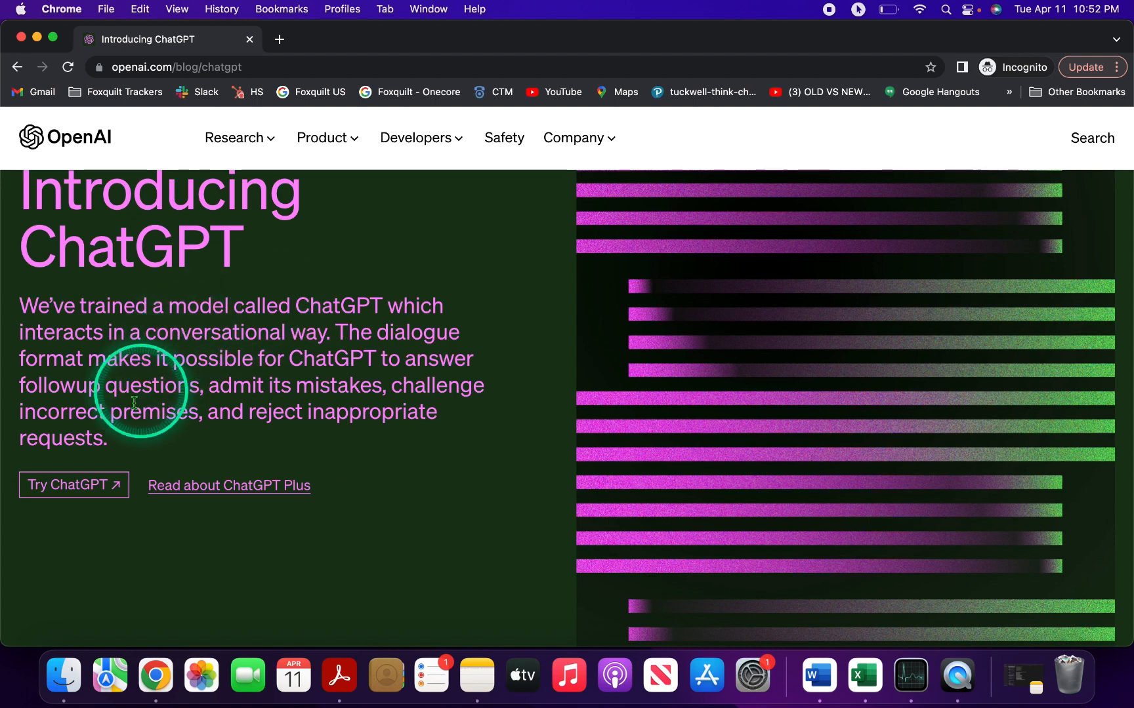
mouse_move(72, 486)
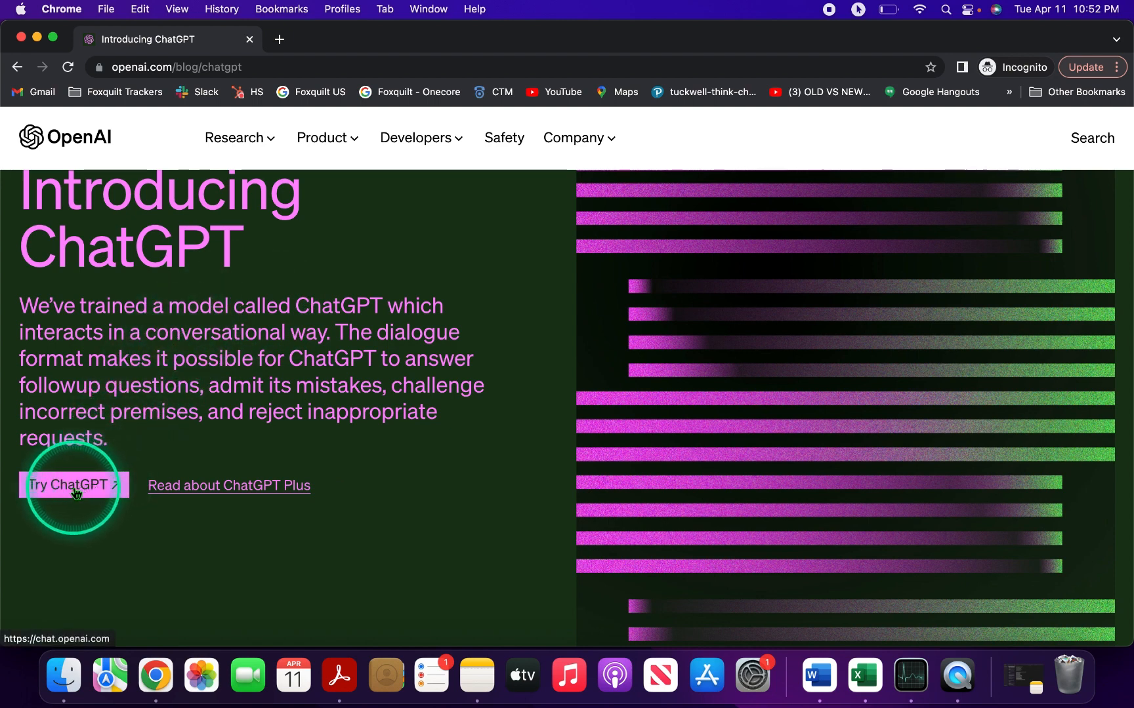
Step: Launch ChatGPT via "Try ChatGPT", choose Sign up, then Continue with Google
click(72, 485)
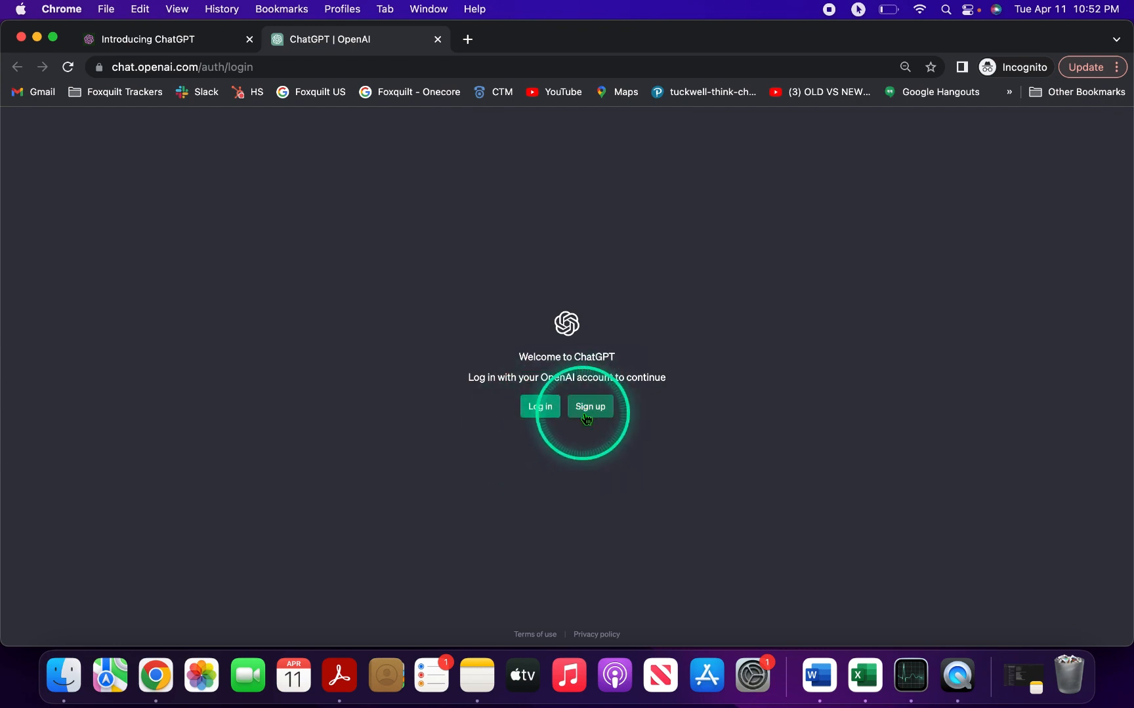
click(589, 407)
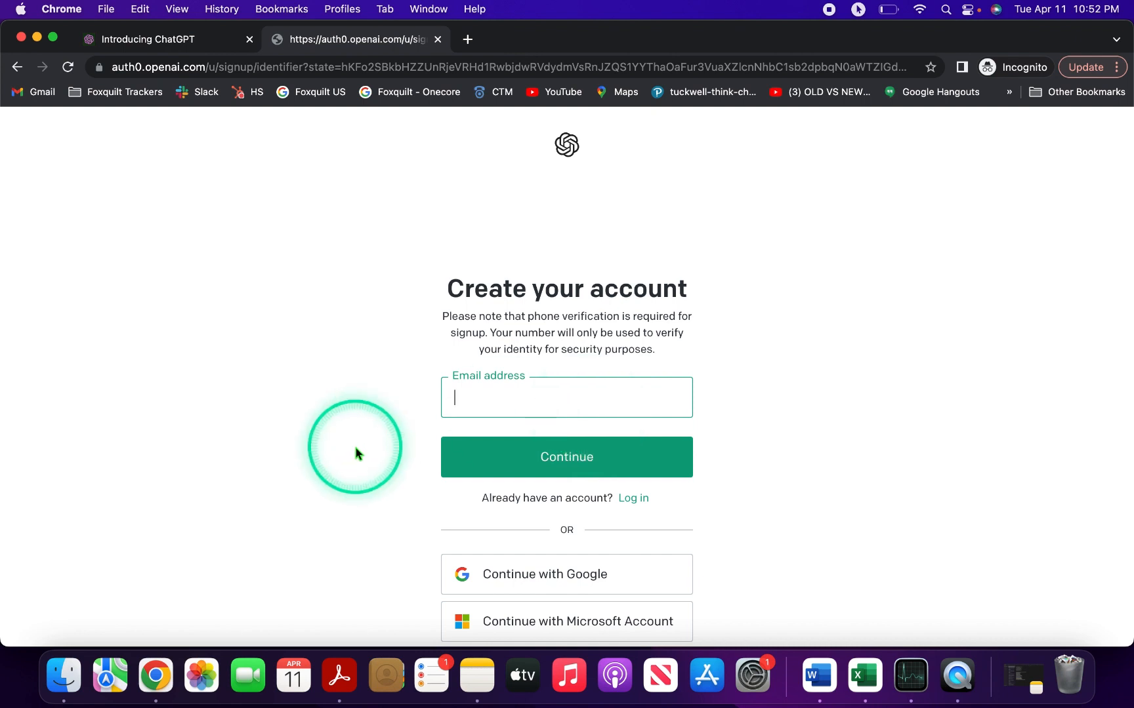
scroll(down, 3)
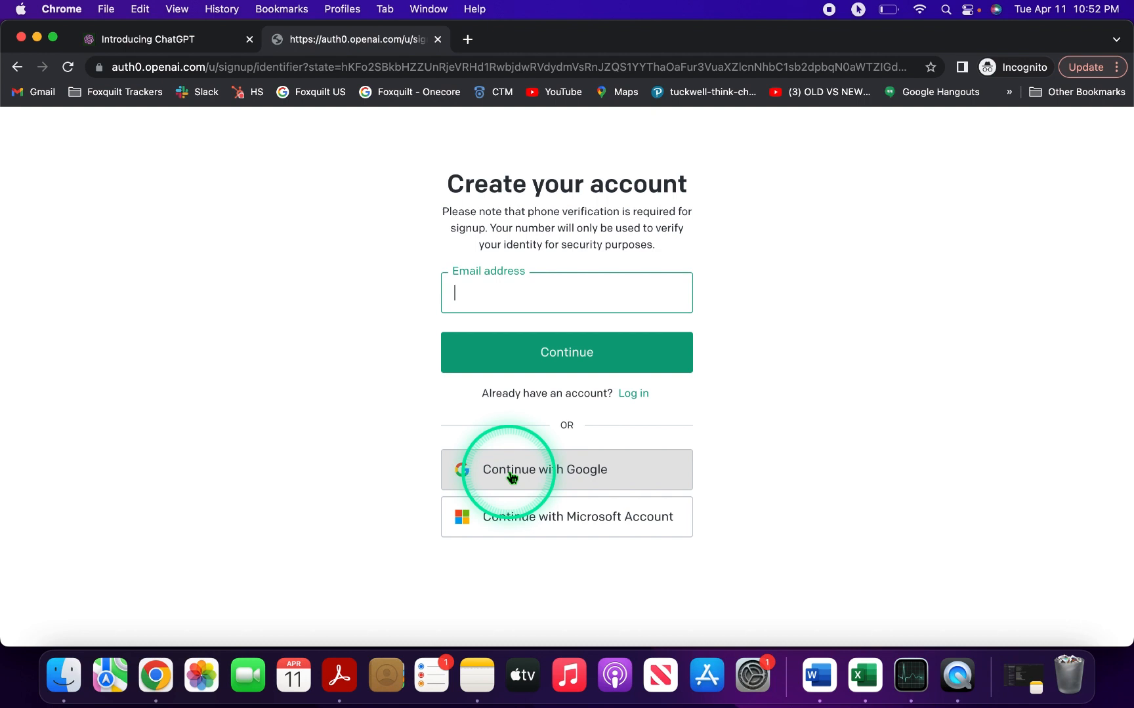
click(509, 477)
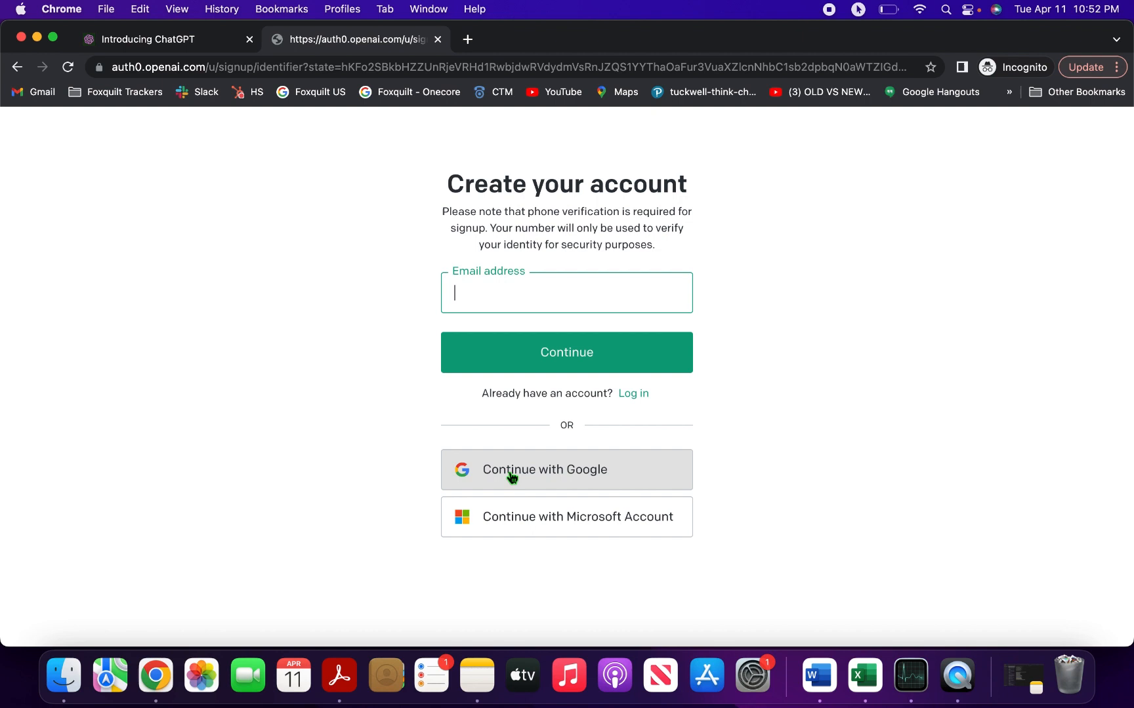
Step: Continue with Google and choose the saved Google account to sign in with
click(566, 470)
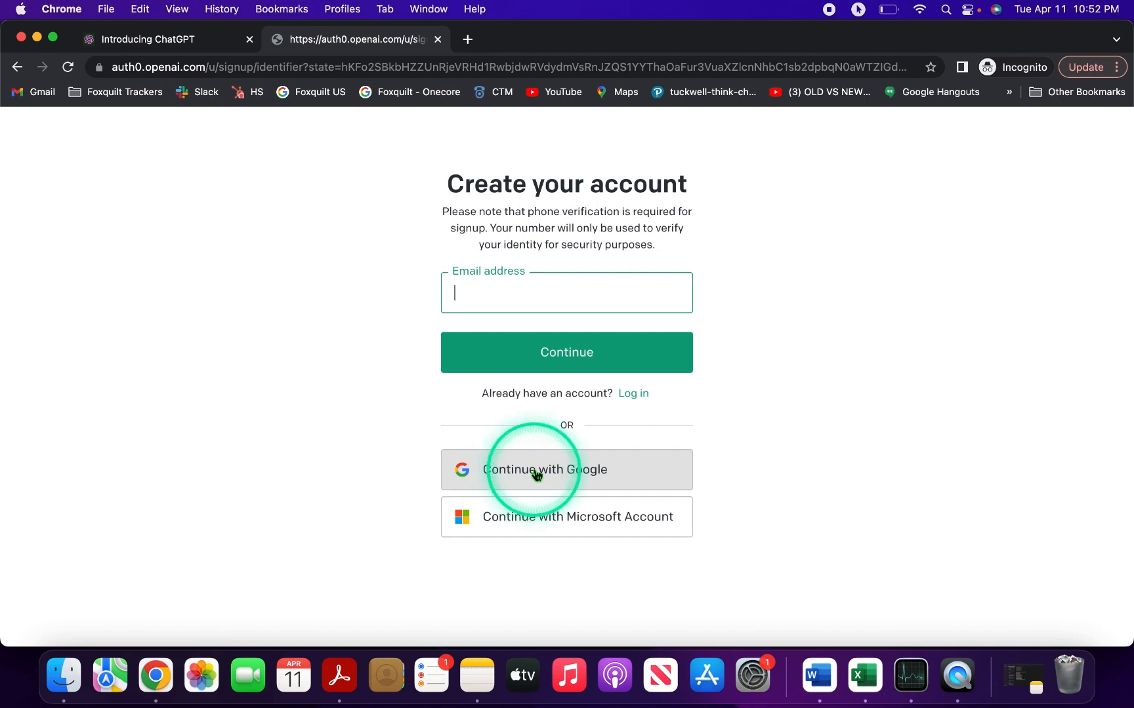
click(566, 470)
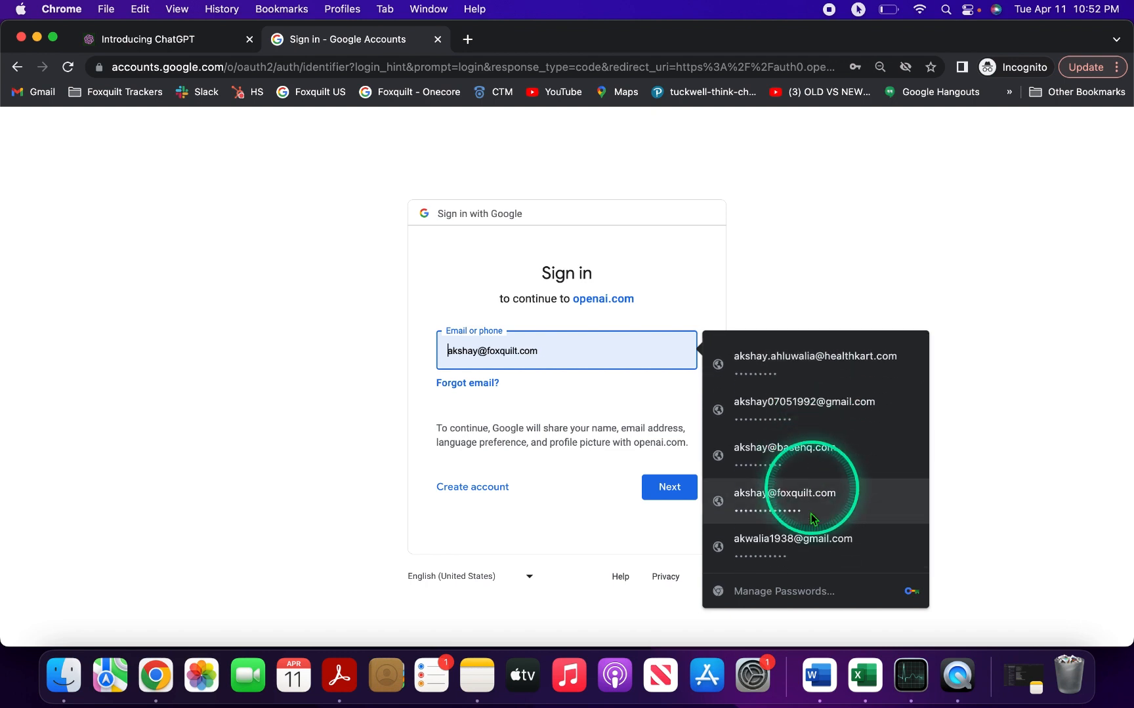
click(792, 540)
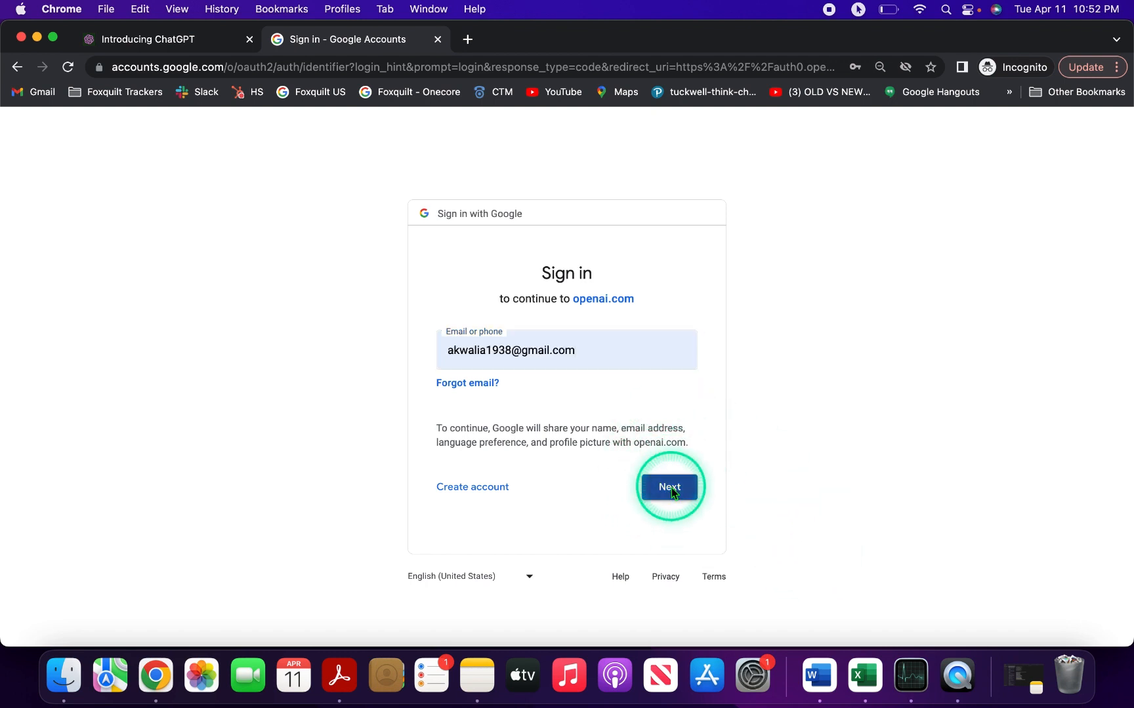
click(667, 487)
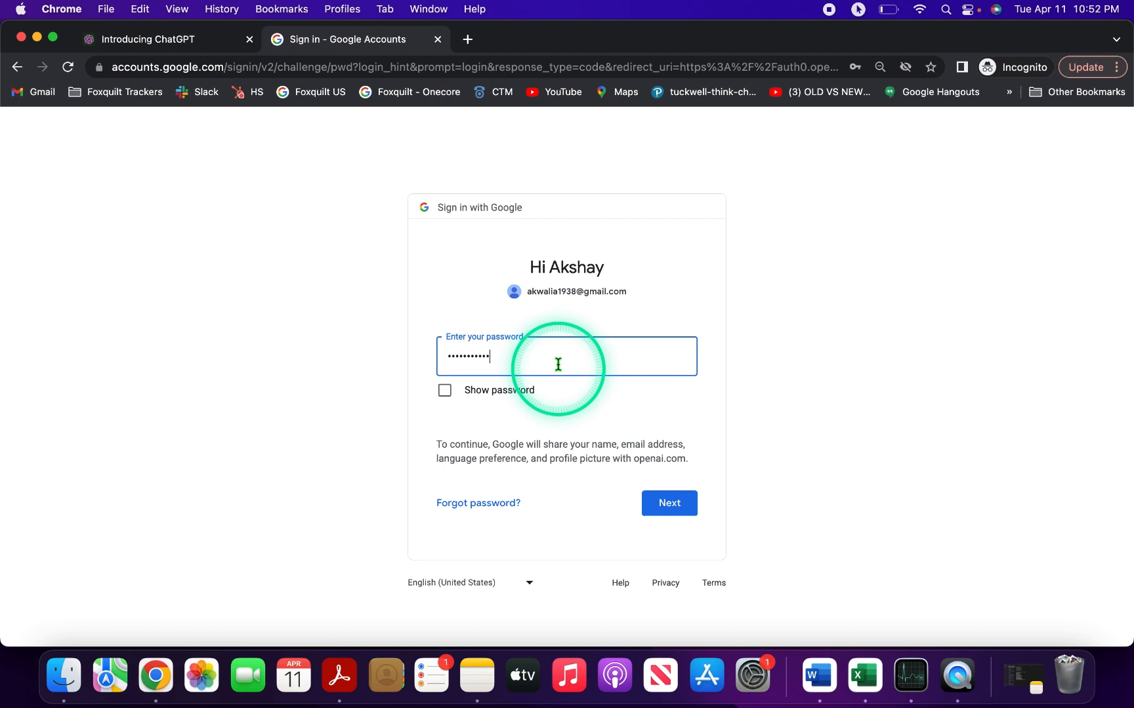
Step: Submit the account password and proceed to the 2-Step Verification prompt
click(668, 504)
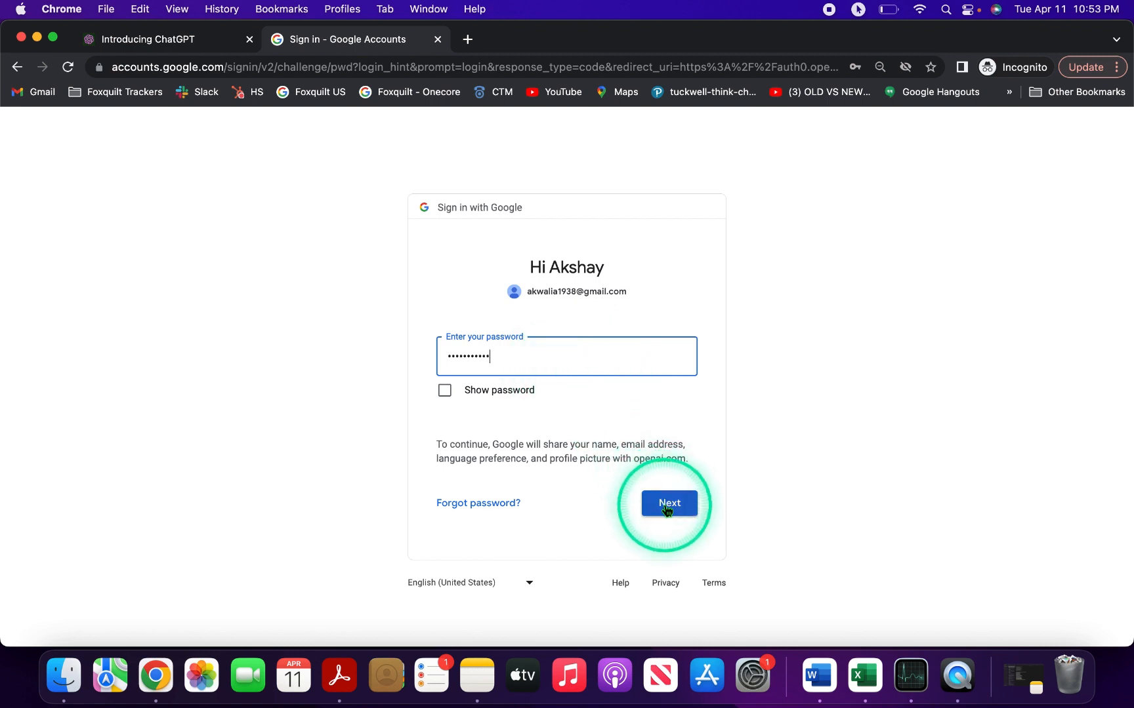
click(668, 504)
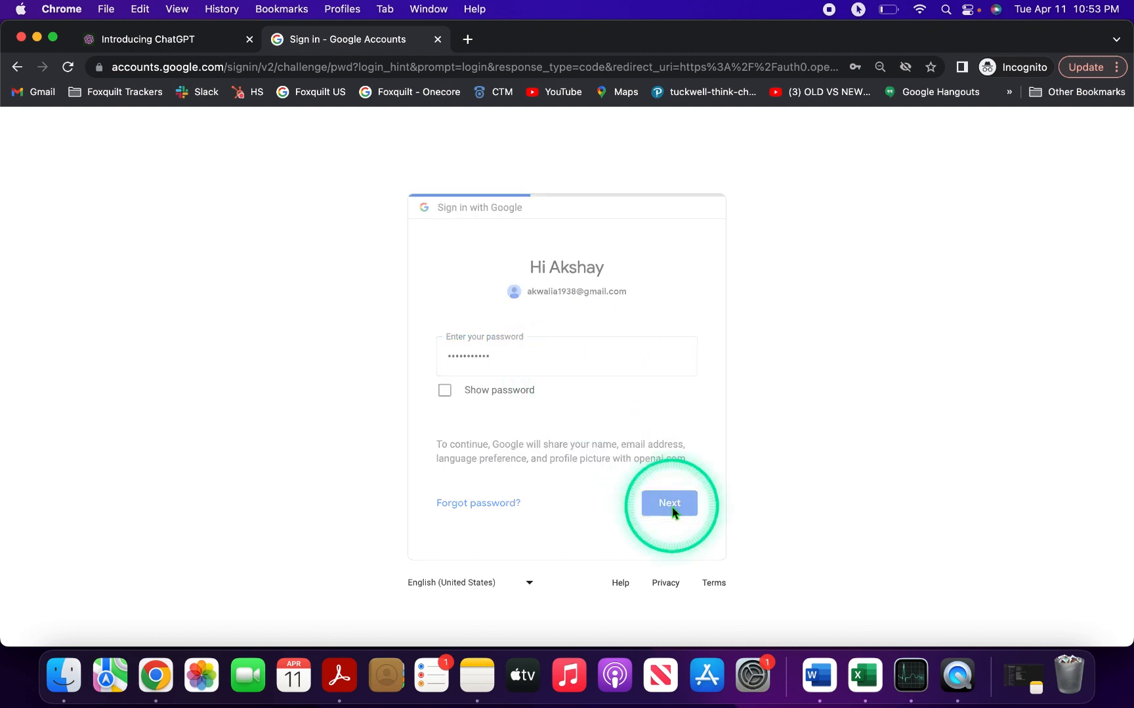
click(668, 502)
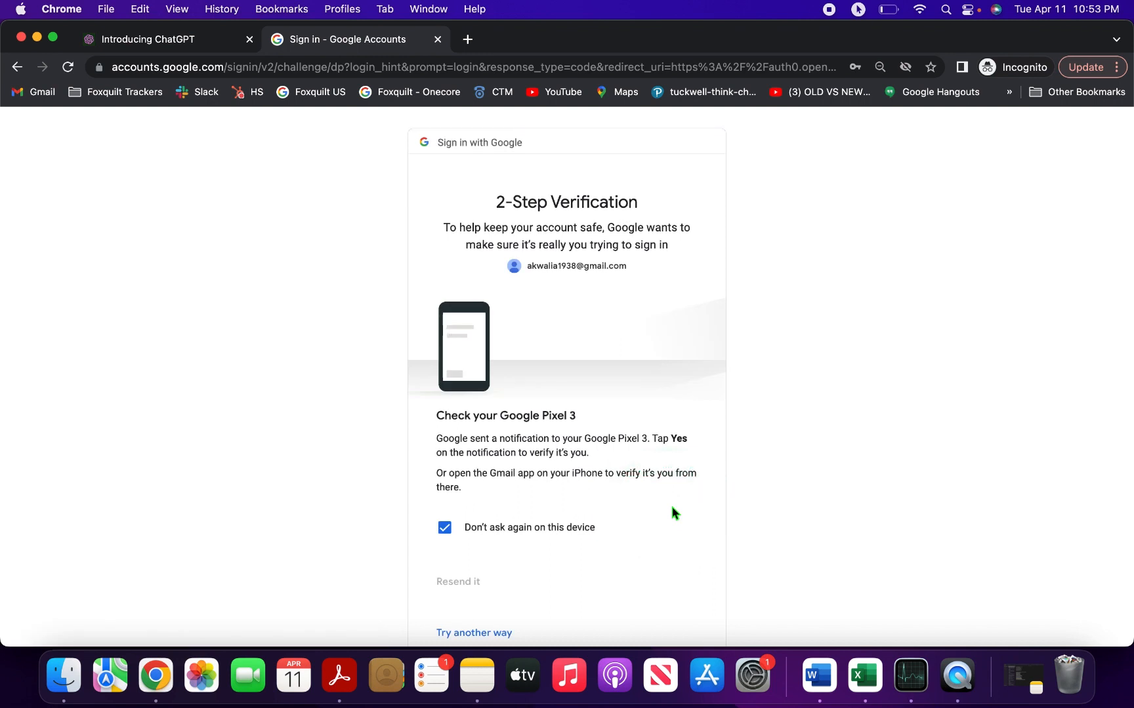
Step: Wait on the 2-Step Verification page with 'Don't ask again on this device' kept checked
click(643, 513)
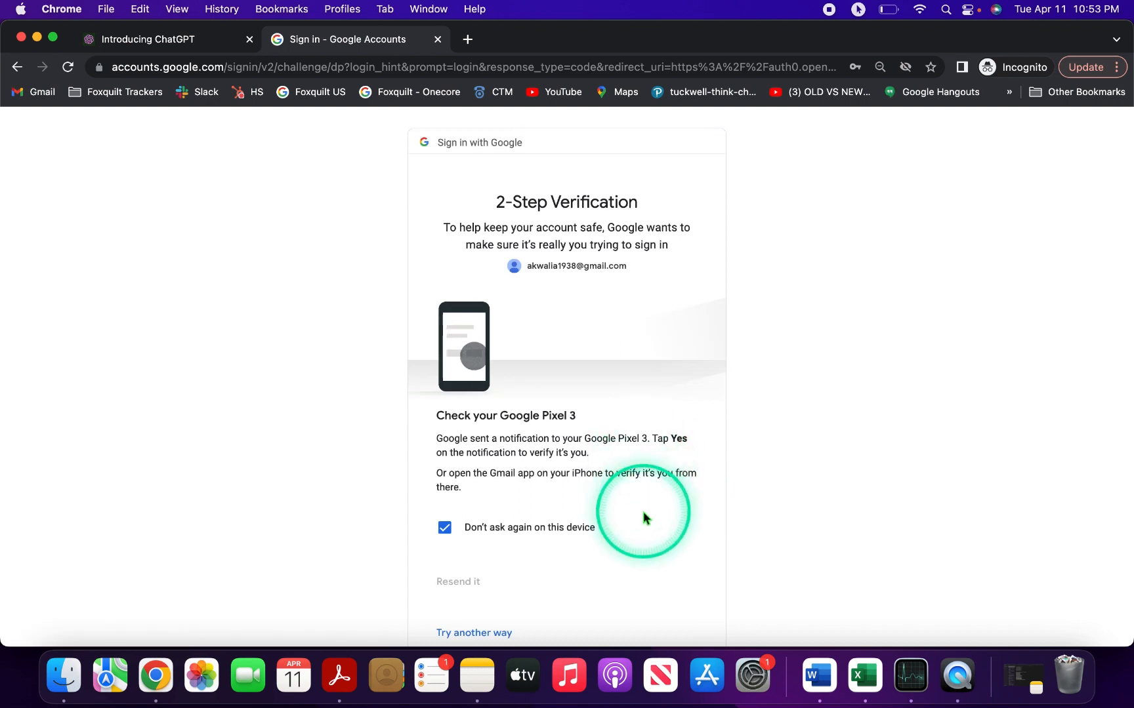
mouse_move(740, 488)
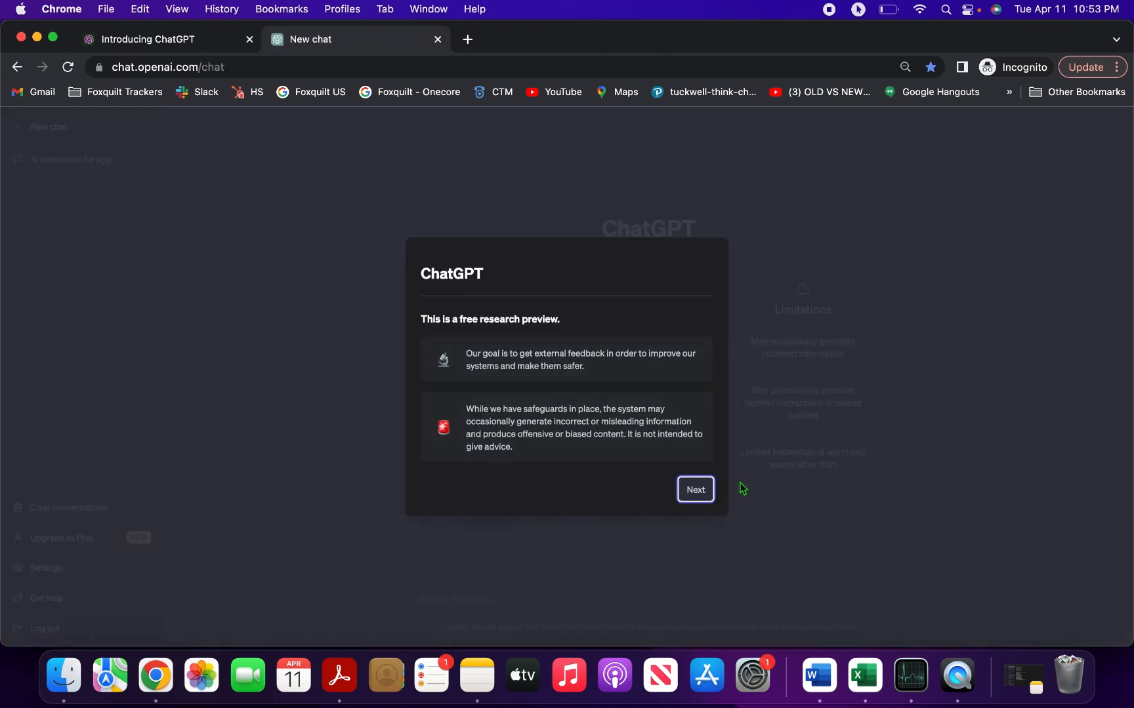
Step: Dismiss the research preview, data collection and feedback notices with Next, Next, Done to reach the empty new chat
click(592, 353)
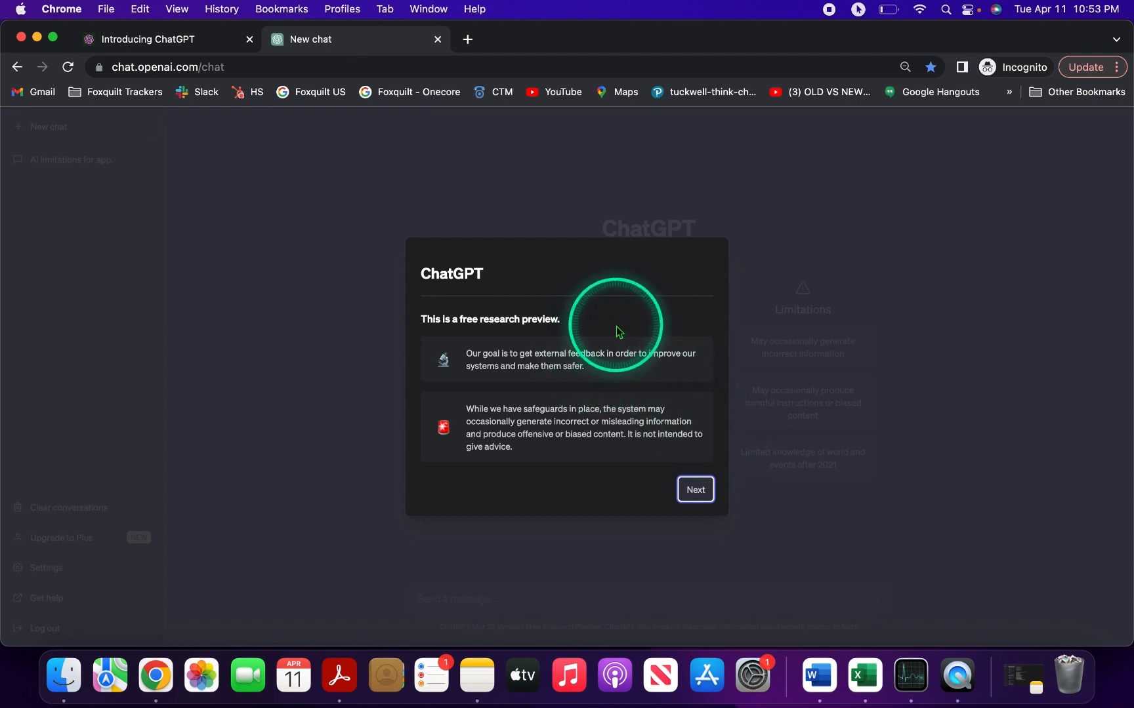
click(694, 490)
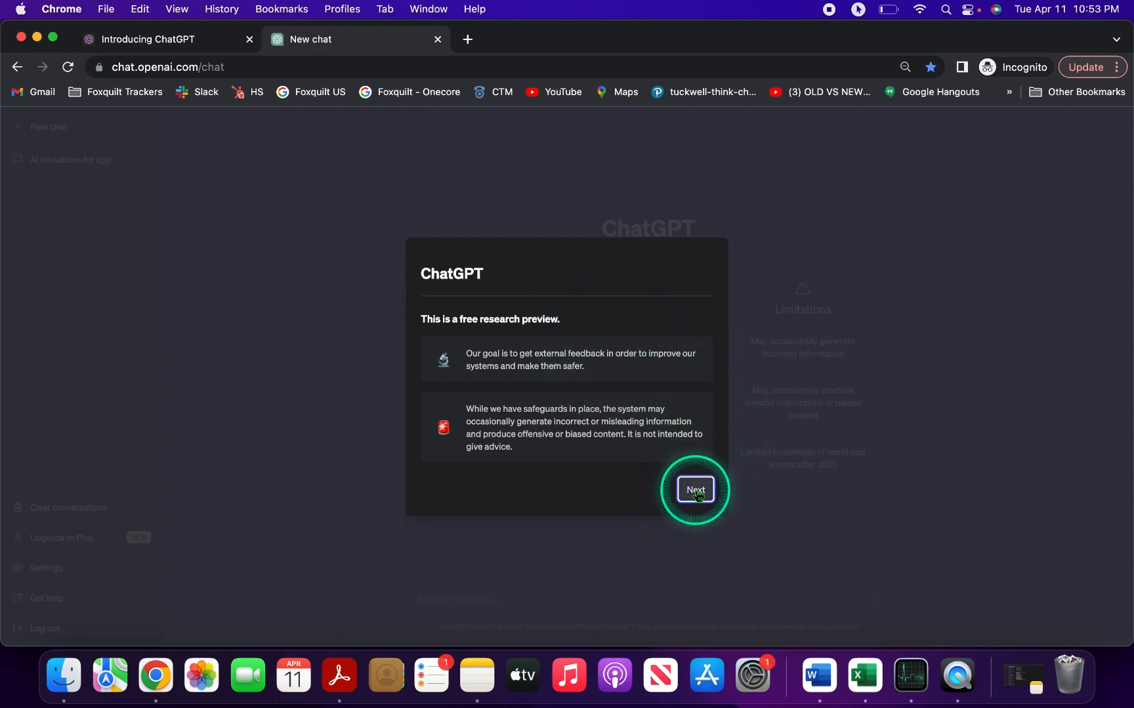
click(692, 489)
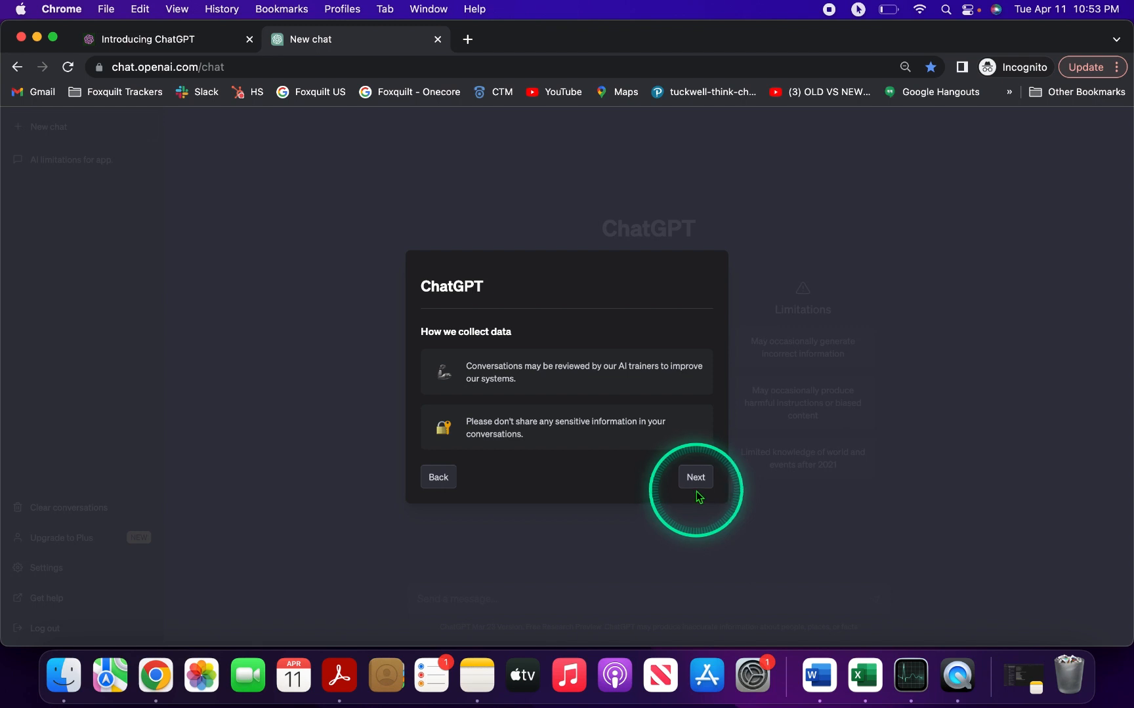
click(694, 478)
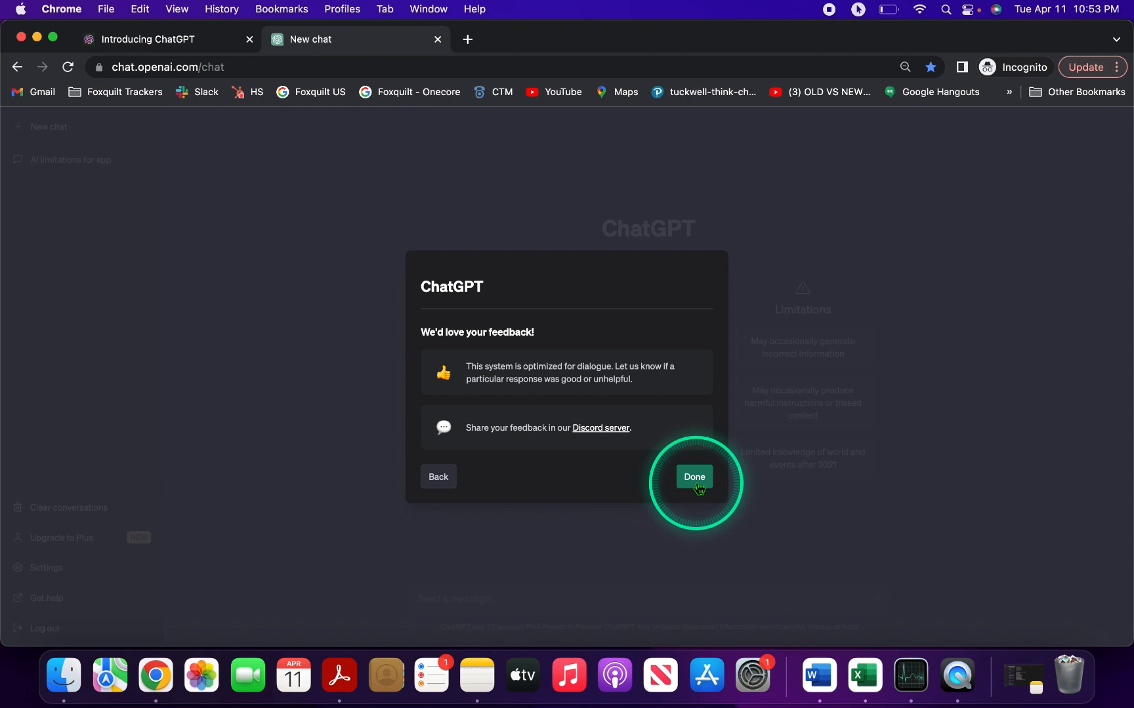
click(691, 478)
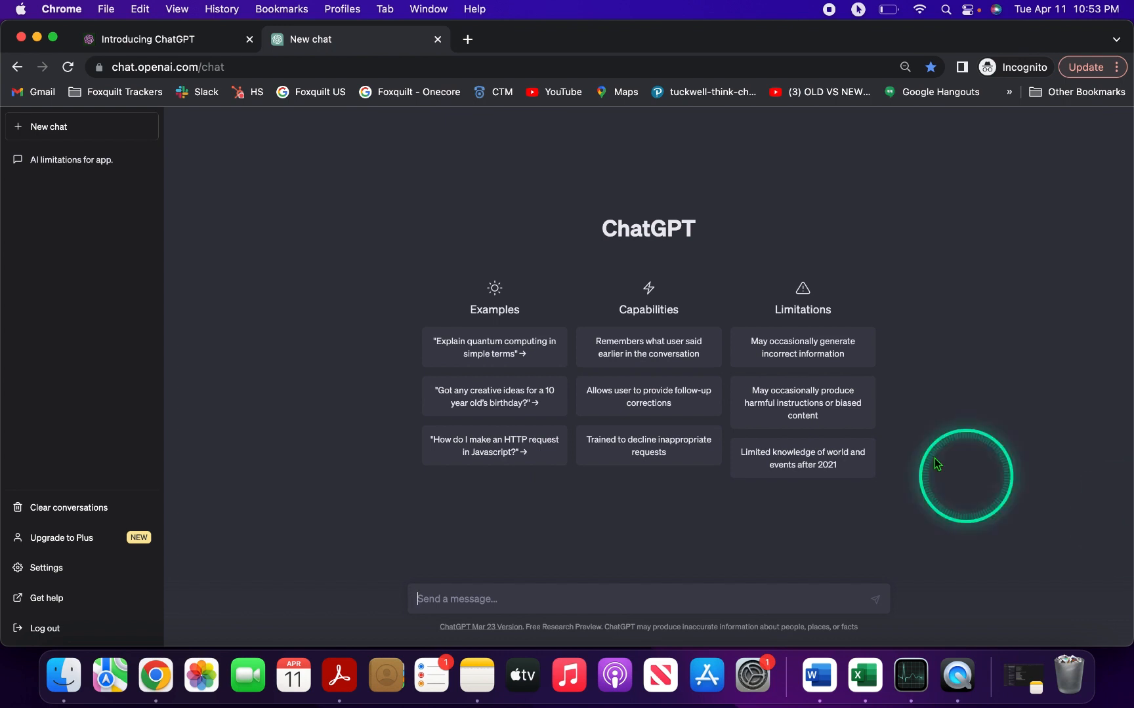
mouse_move(362, 483)
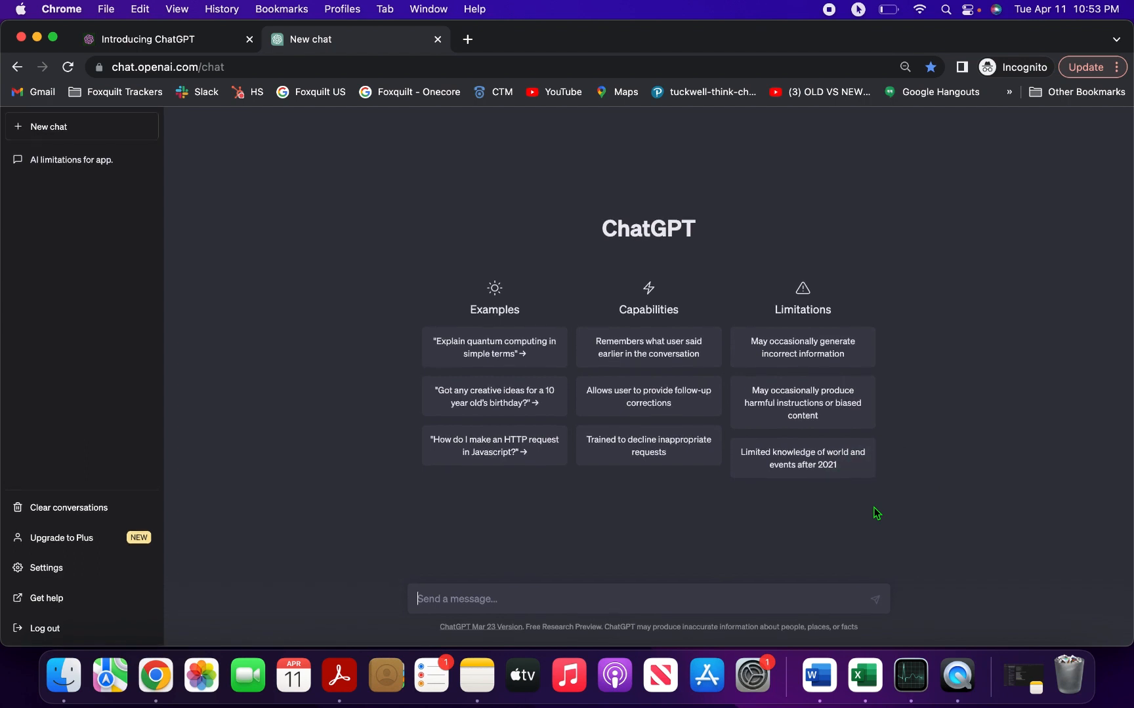
click(880, 499)
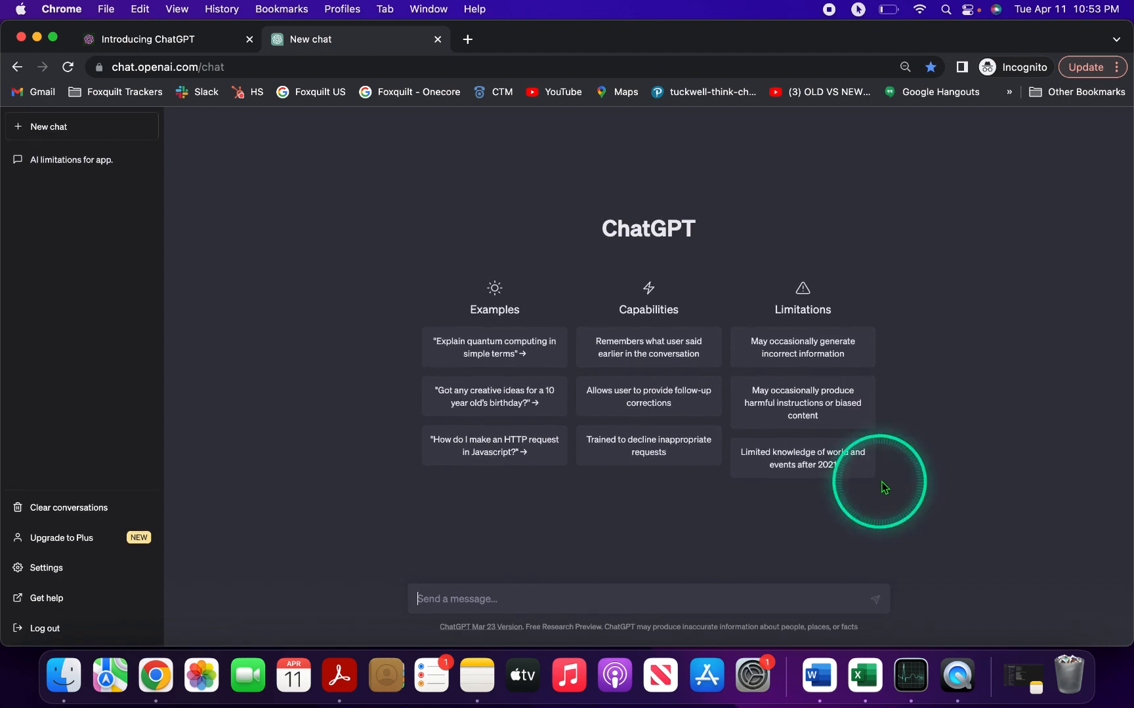
mouse_move(908, 500)
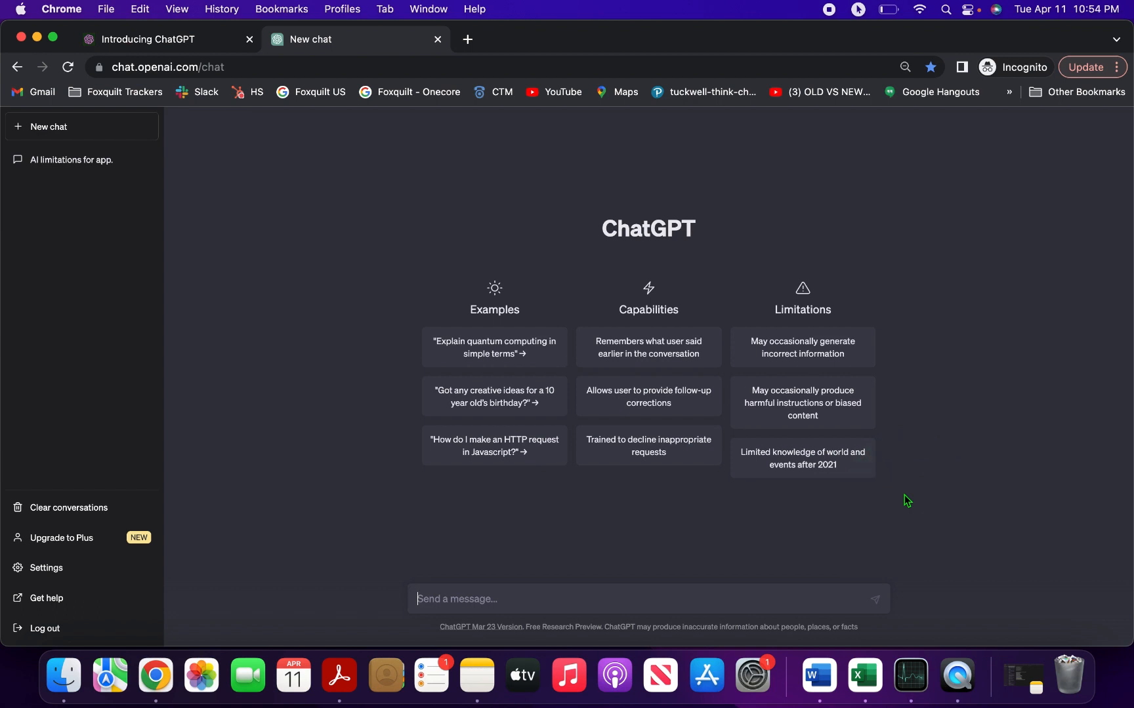
click(926, 436)
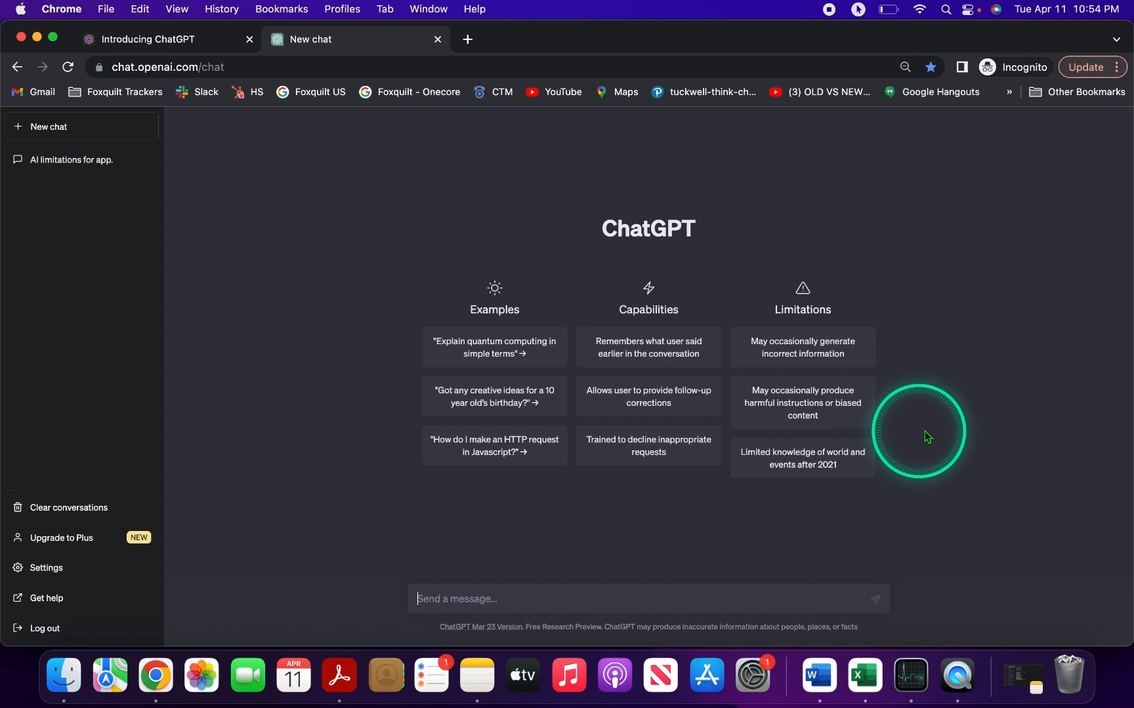
mouse_move(935, 474)
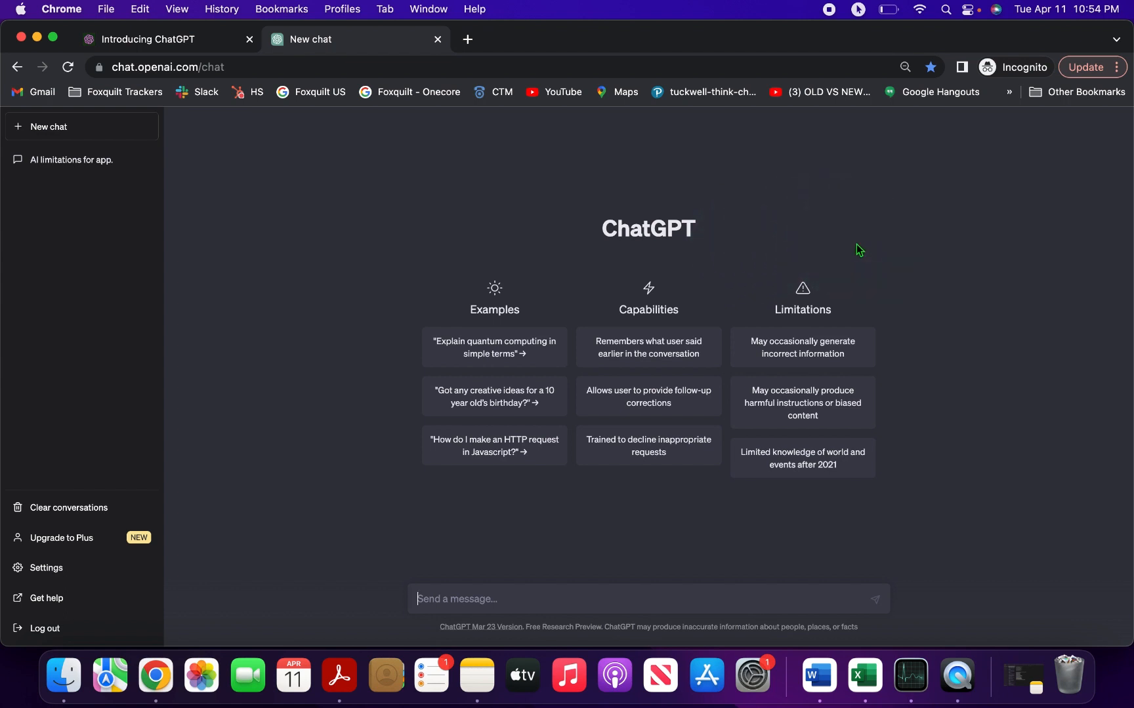
click(855, 278)
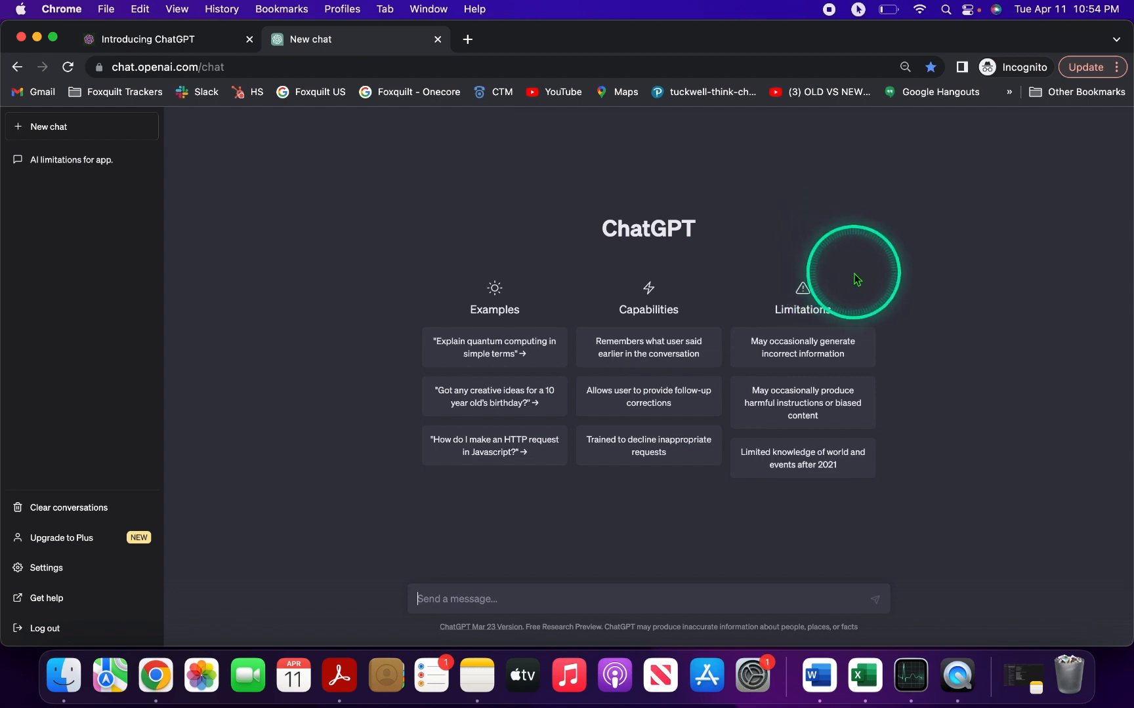